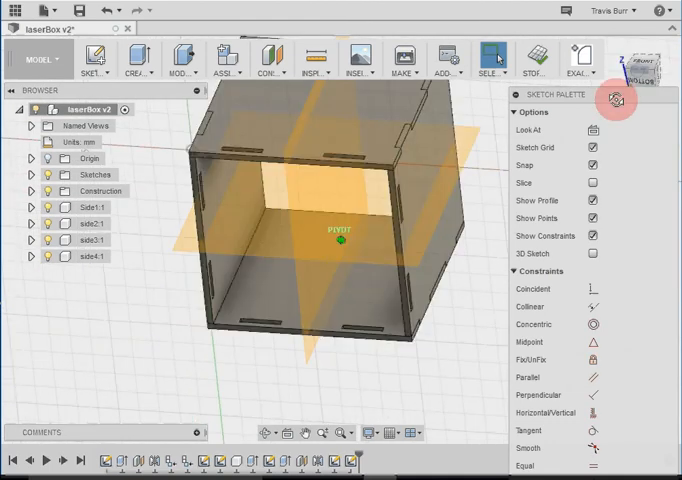
Orbit the box and show the Sketch menu's Project / Include submenu
{"action": "left_click_drag", "start_coordinate": [340, 240], "coordinate": [280, 315]}
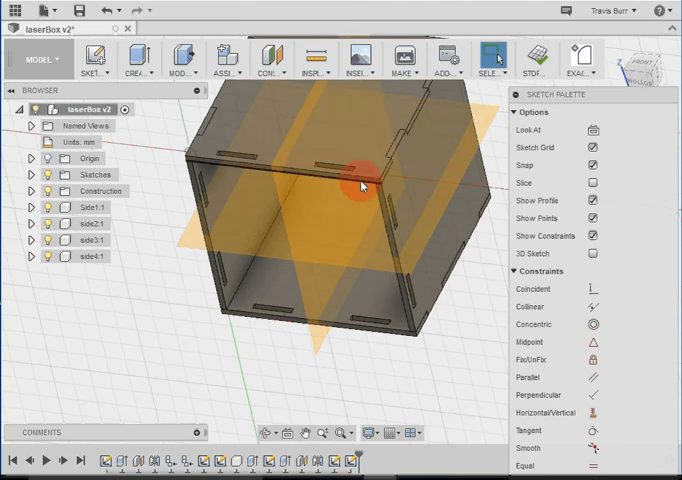
{"action": "left_click", "coordinate": [96, 58]}
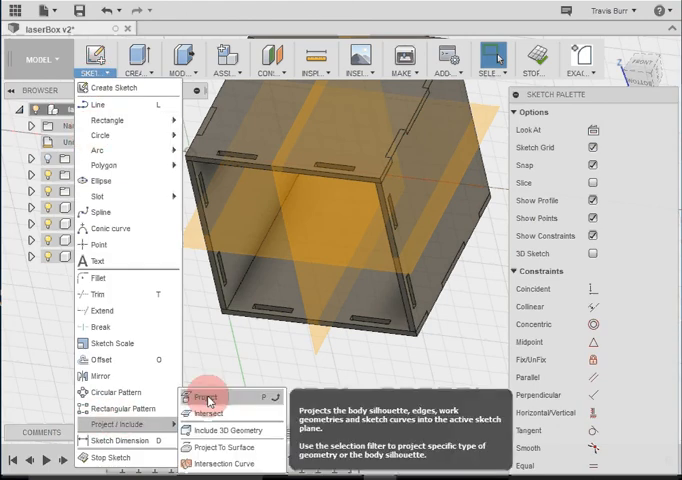
Project the box walls' edges and slot outlines into the sketch
{"action": "left_click", "coordinate": [202, 393]}
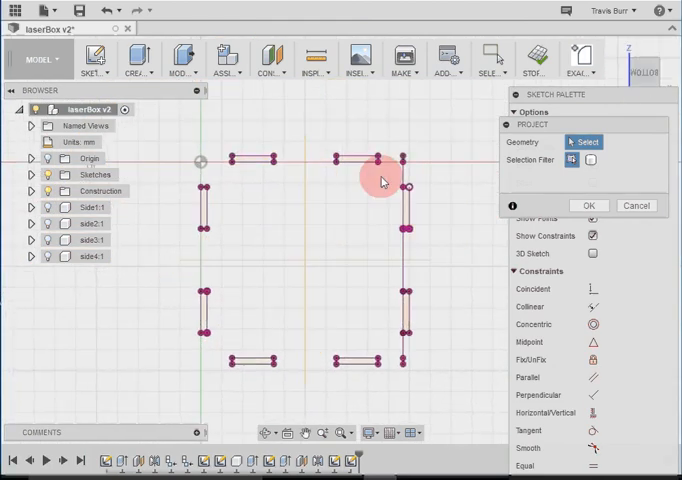
{"action": "mouse_move", "coordinate": [435, 123]}
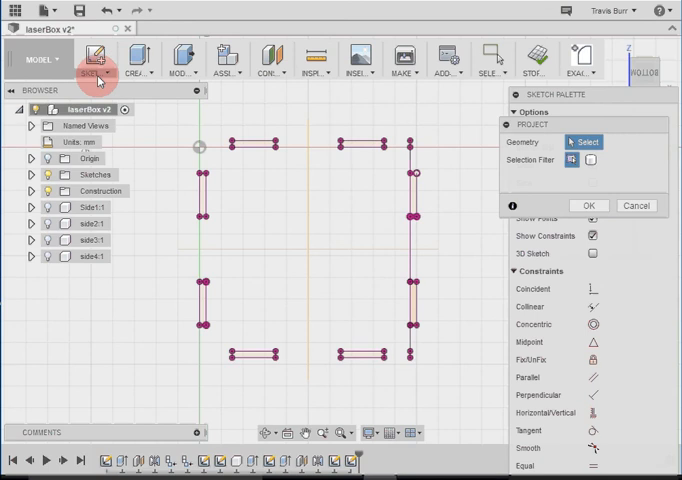
Draw a 2-point rectangle corner to corner between the projected wall outlines
{"action": "left_click", "coordinate": [93, 66]}
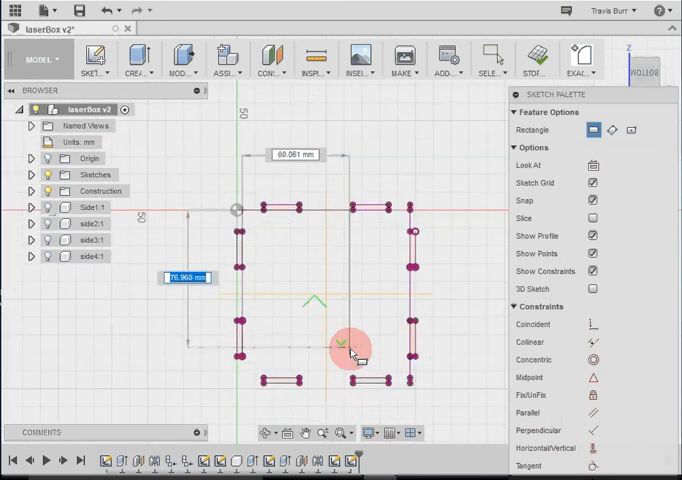
{"action": "left_click_drag", "start_coordinate": [352, 348], "coordinate": [440, 386]}
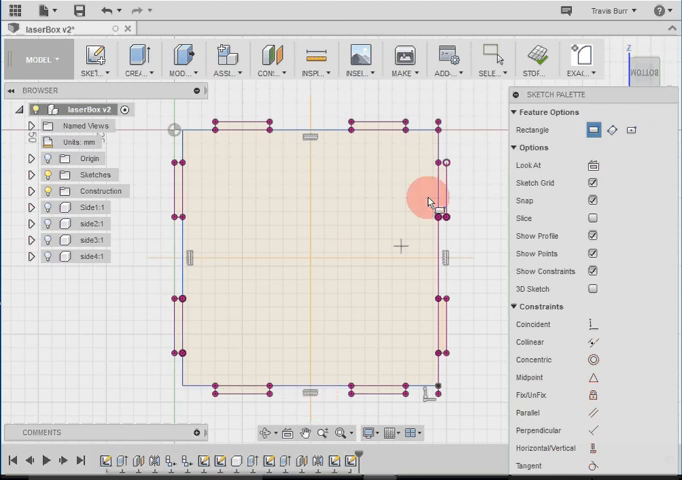
{"action": "mouse_move", "coordinate": [537, 50]}
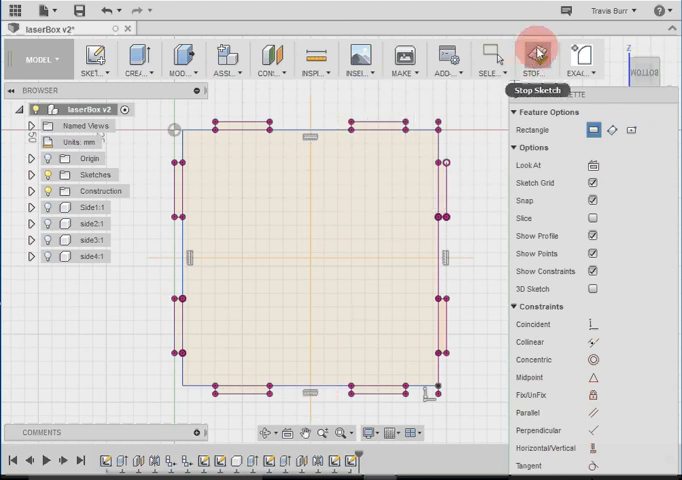
Stop the bottom sketch and start an Extrude
{"action": "left_click", "coordinate": [535, 52]}
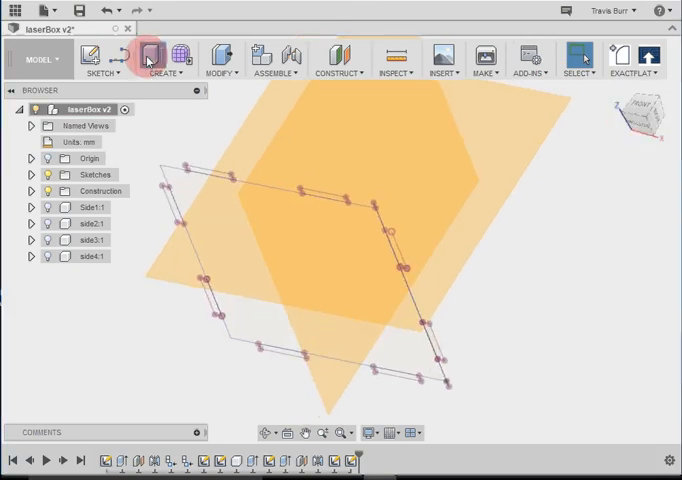
{"action": "left_click", "coordinate": [157, 55]}
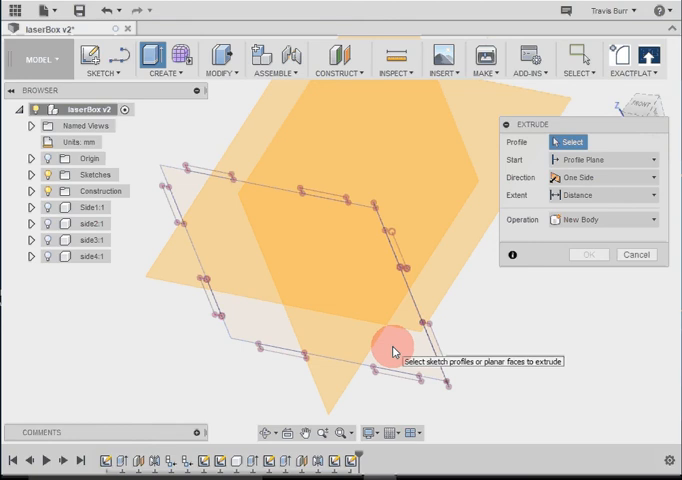
Extrude the nine bottom panel profiles by the Thickness parameter as a New Component
{"action": "left_click", "coordinate": [388, 353]}
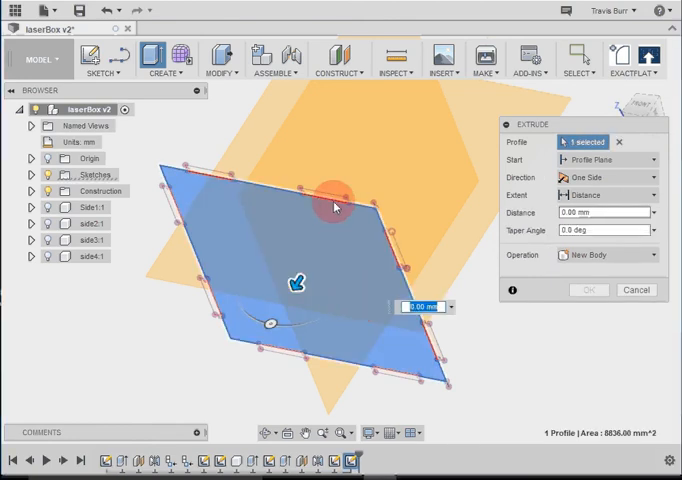
{"action": "left_click", "coordinate": [322, 205]}
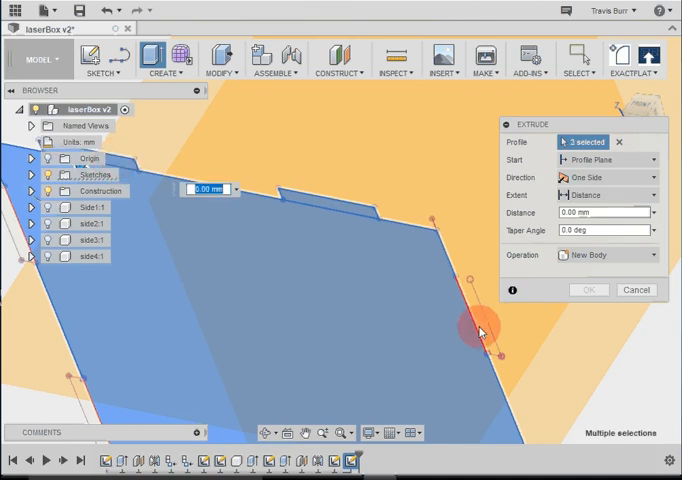
{"action": "left_click", "coordinate": [455, 400]}
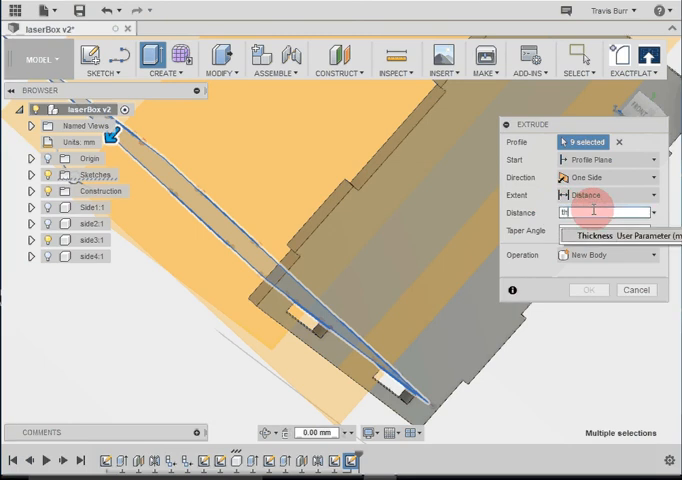
{"action": "type", "text": "Thickness"}
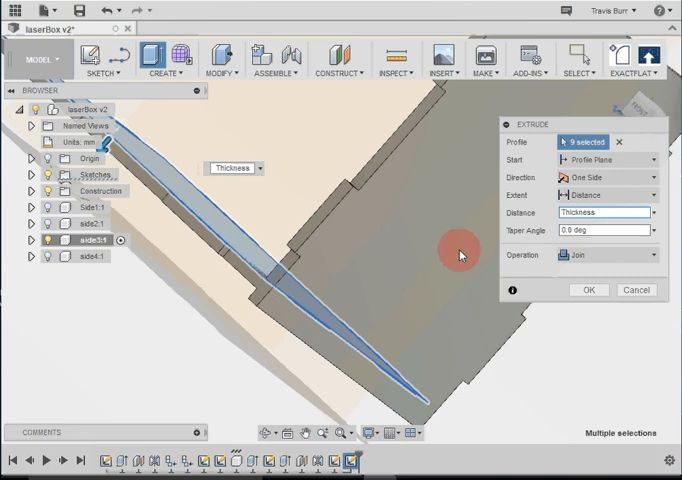
{"action": "left_click", "coordinate": [605, 254]}
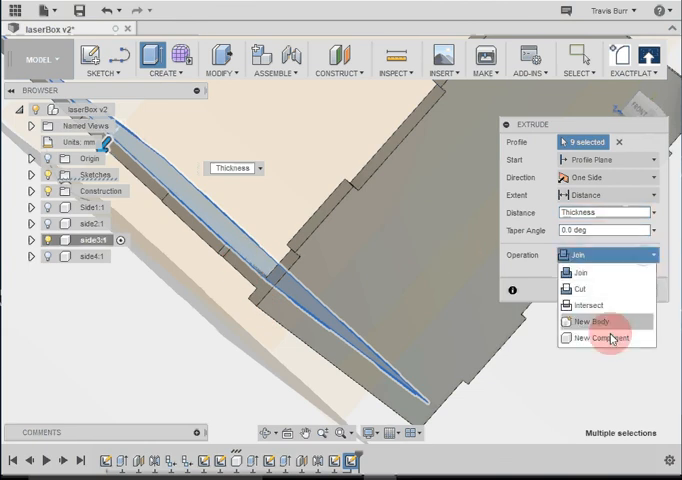
{"action": "left_click", "coordinate": [590, 338]}
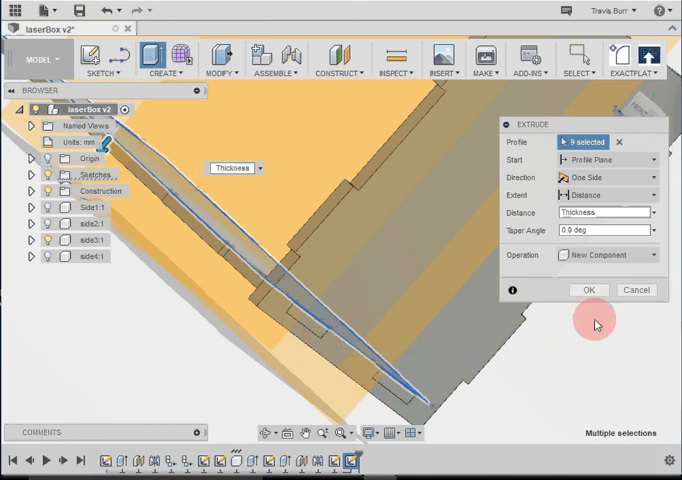
{"action": "left_click", "coordinate": [588, 290]}
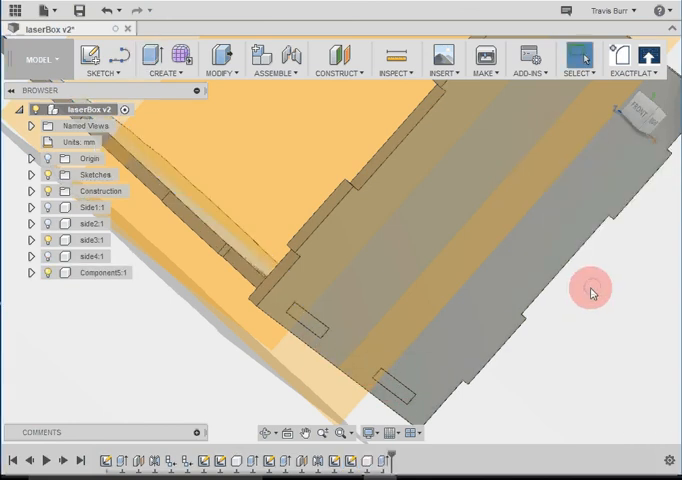
Rename Component5:1 in the Browser to 'bottom'
{"action": "left_click_drag", "start_coordinate": [590, 290], "coordinate": [378, 325]}
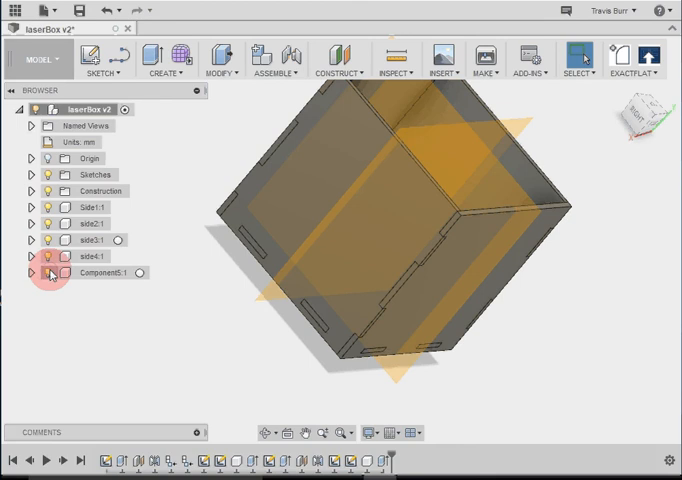
{"action": "left_click", "coordinate": [108, 273]}
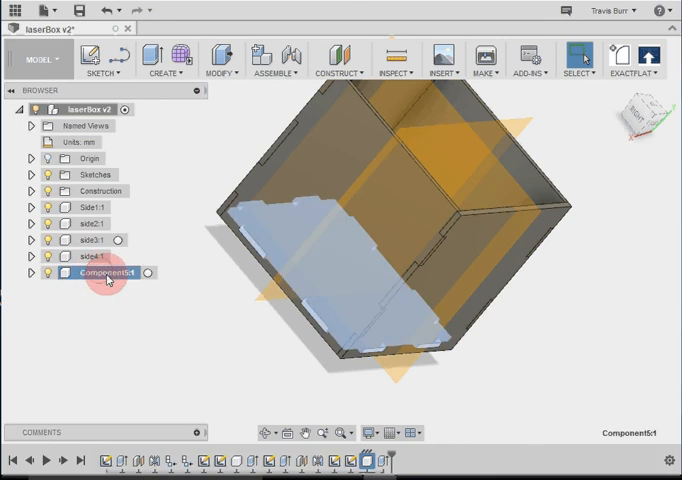
{"action": "type", "text": "bottom:1"}
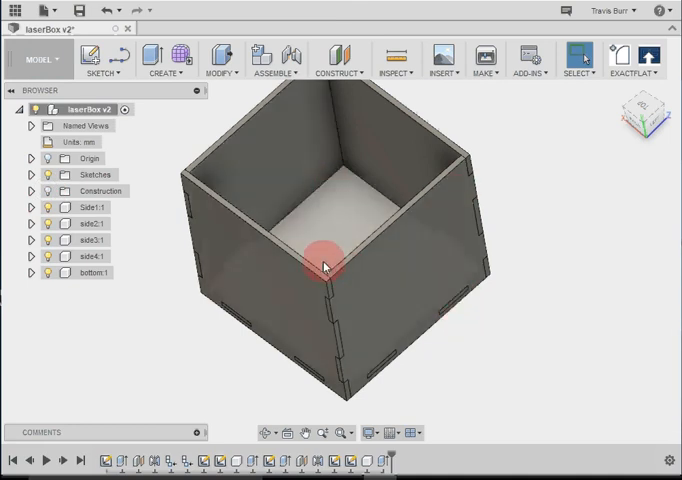
Apply glossy enamel blue, red, yellow and green to the panels, then close Appearance
{"action": "right_click", "coordinate": [325, 265]}
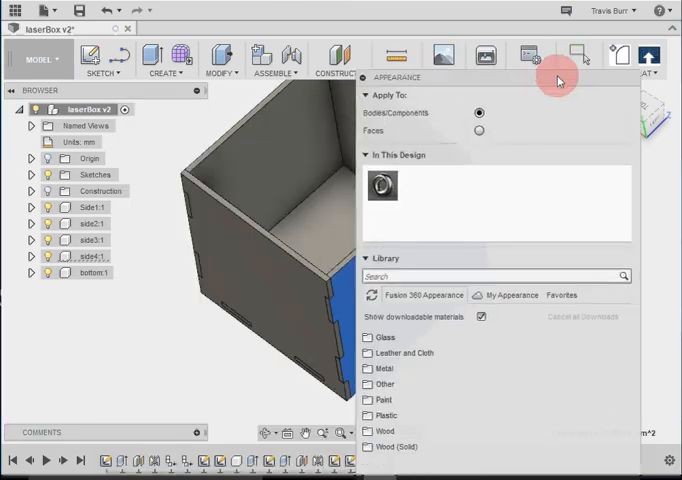
{"action": "left_click", "coordinate": [411, 400]}
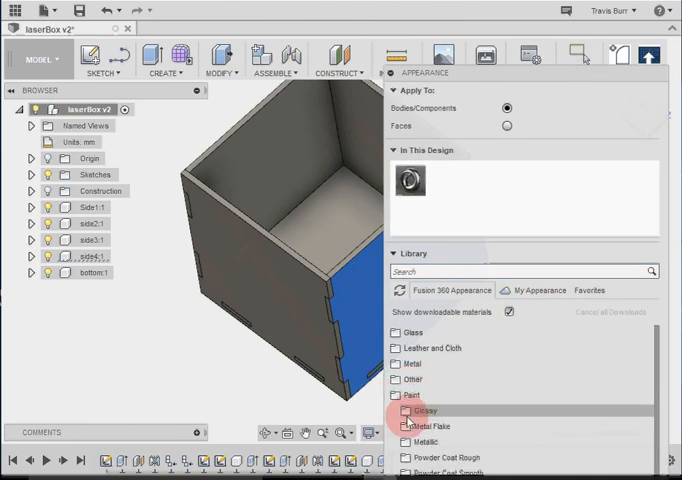
{"action": "left_click", "coordinate": [426, 409]}
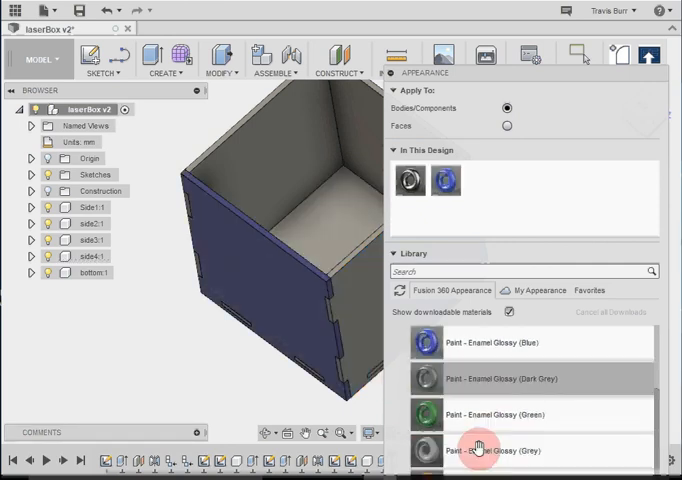
{"action": "left_click_drag", "start_coordinate": [480, 448], "coordinate": [190, 165]}
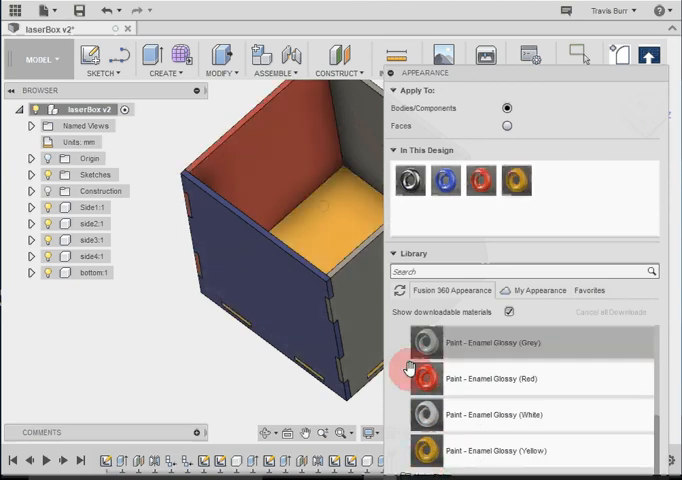
{"action": "scroll", "scroll_direction": "down", "scroll_amount": 3}
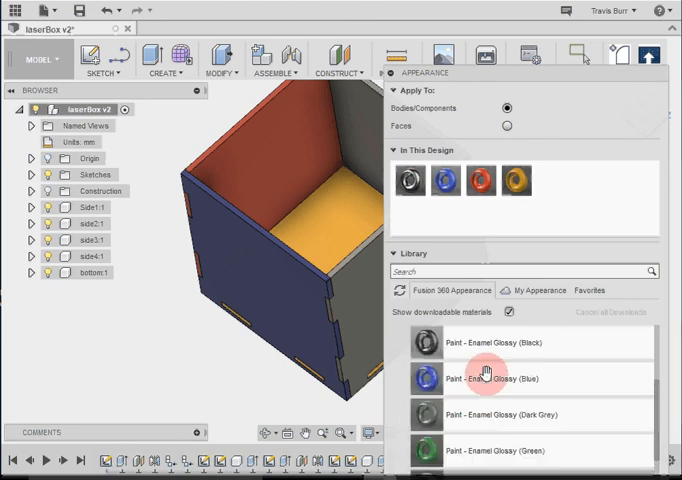
{"action": "mouse_move", "coordinate": [472, 452]}
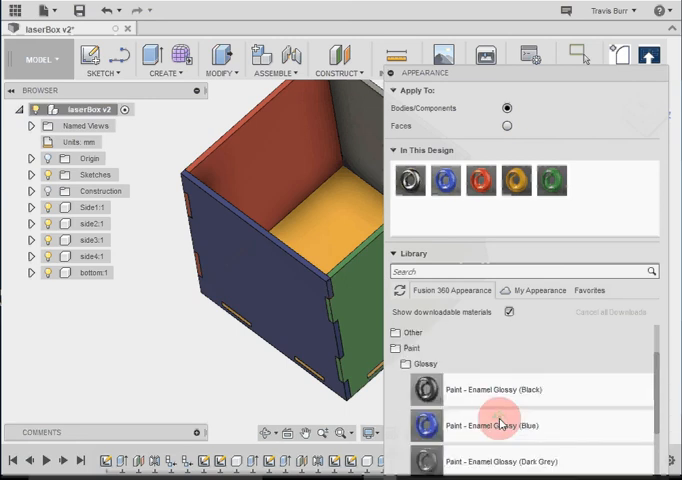
{"action": "scroll", "scroll_direction": "down", "scroll_amount": 3}
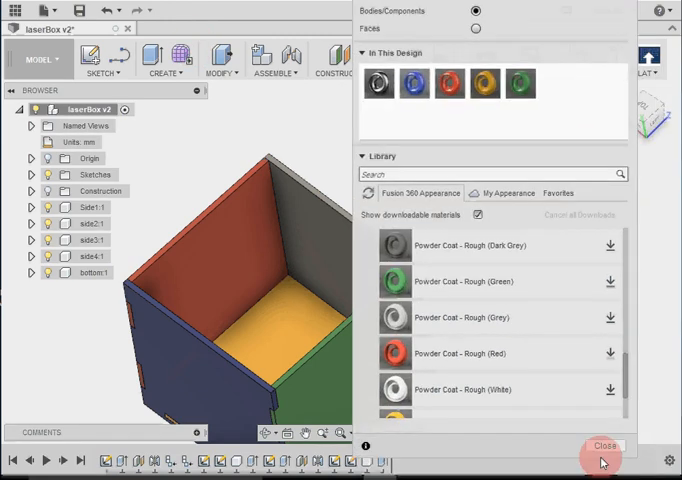
{"action": "left_click", "coordinate": [603, 459]}
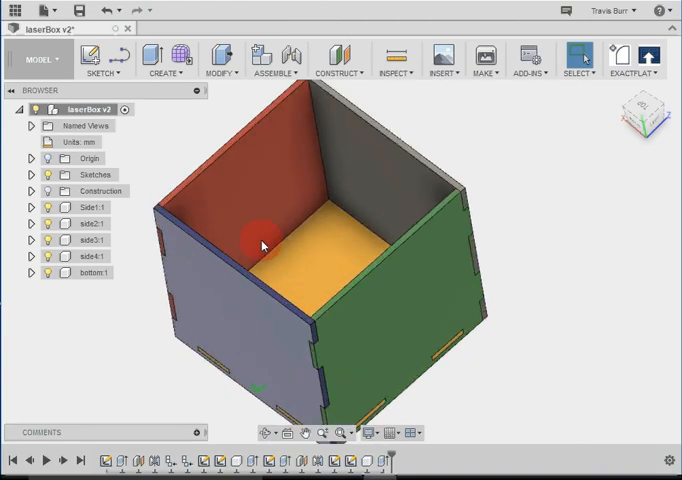